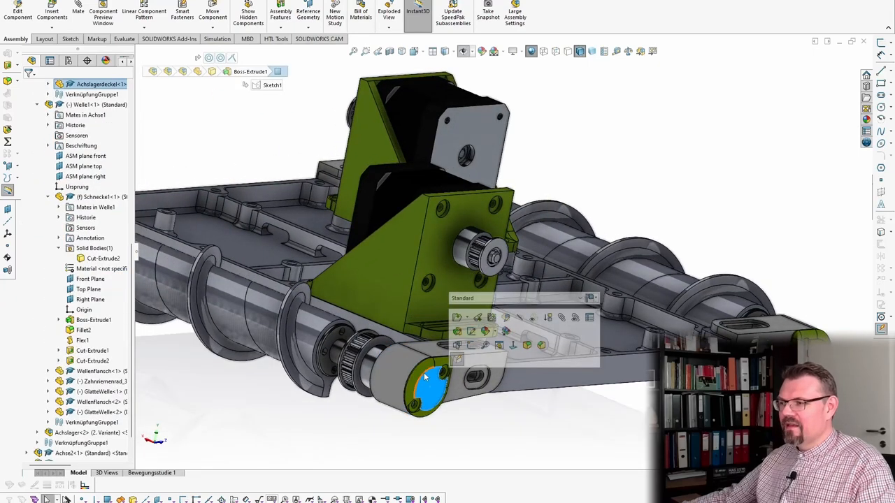
Inspect the pulley and auger in the assembly, then open the Achslagerdeckel part on its own
{"action": "right_click", "coordinate": [430, 378]}
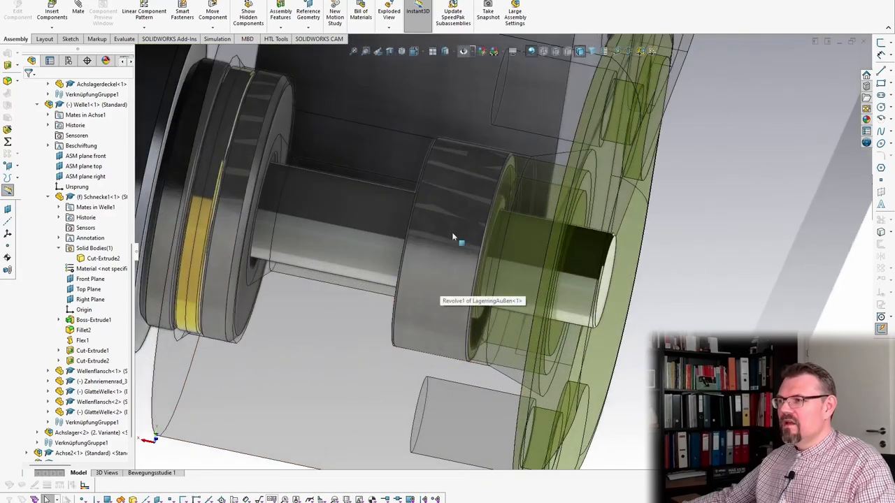
{"action": "left_click_drag", "start_coordinate": [453, 236], "coordinate": [266, 224]}
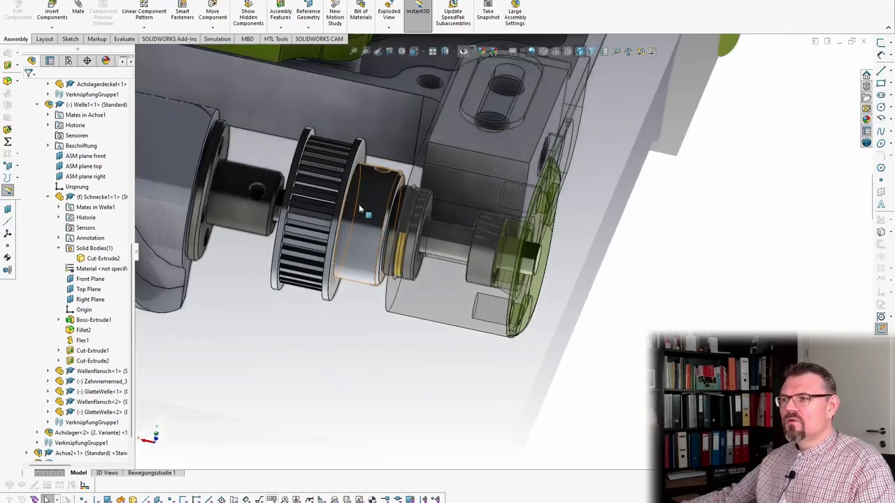
{"action": "mouse_move", "coordinate": [389, 210]}
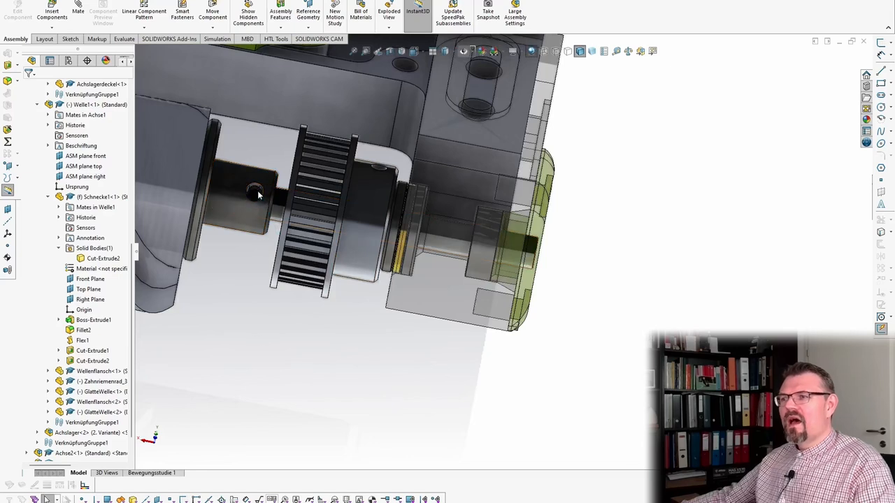
{"action": "left_click", "coordinate": [259, 198]}
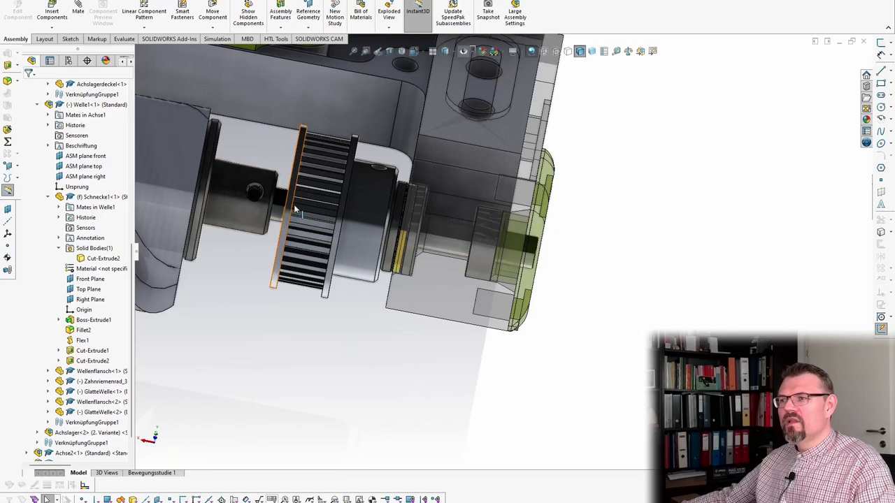
{"action": "left_click_drag", "start_coordinate": [293, 210], "coordinate": [300, 216]}
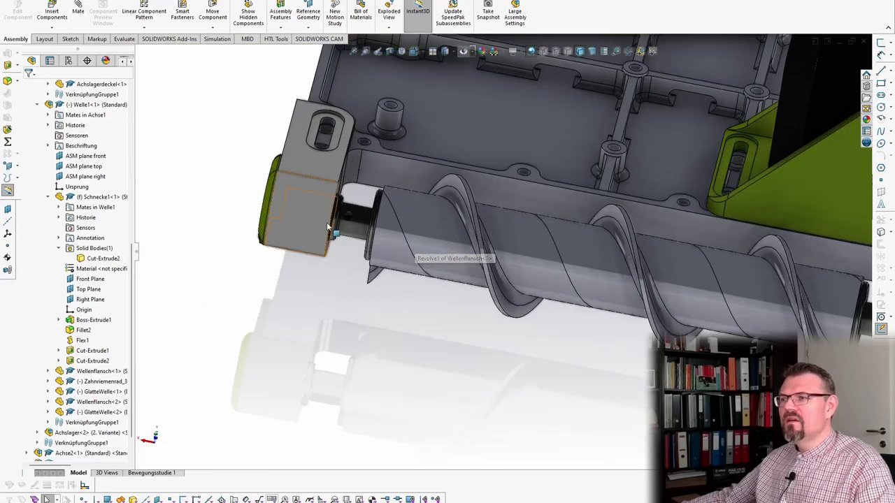
{"action": "right_click", "coordinate": [89, 411]}
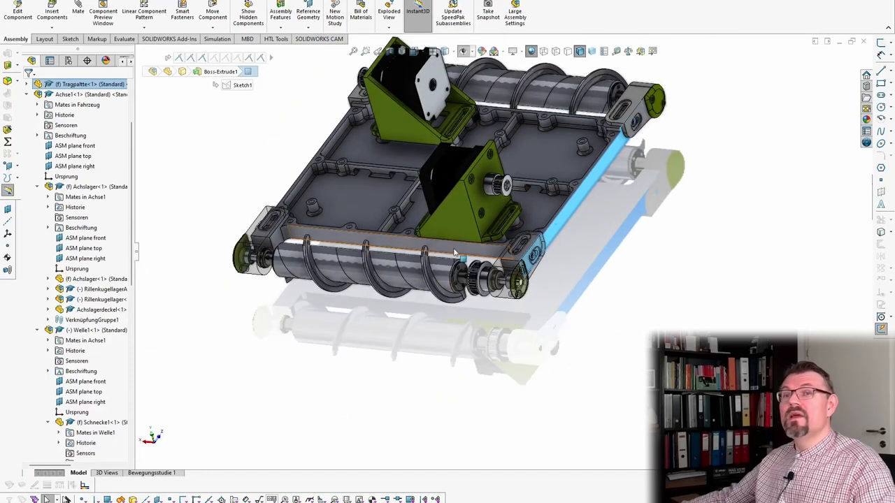
{"action": "mouse_move", "coordinate": [447, 243]}
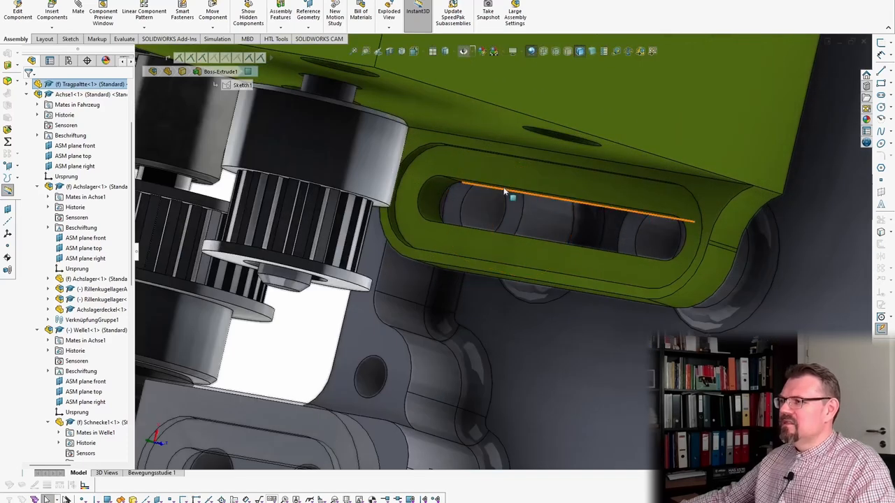
{"action": "mouse_move", "coordinate": [548, 238]}
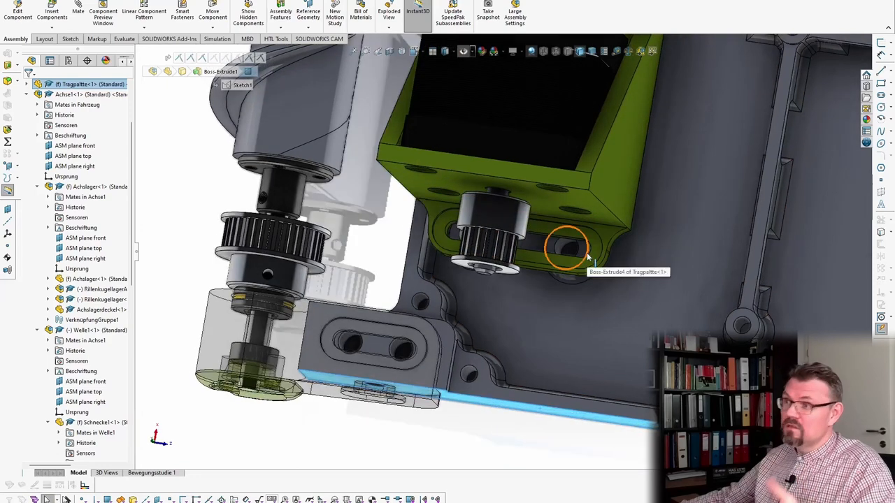
{"action": "mouse_move", "coordinate": [548, 293]}
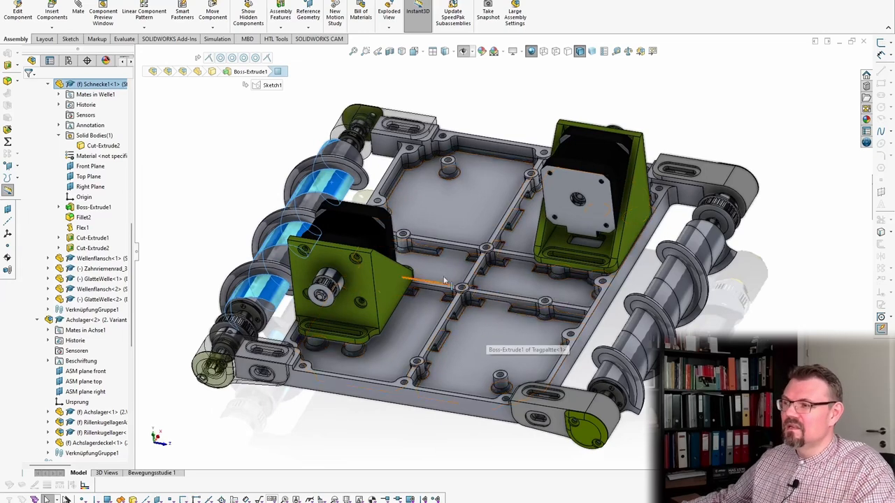
{"action": "mouse_move", "coordinate": [461, 128]}
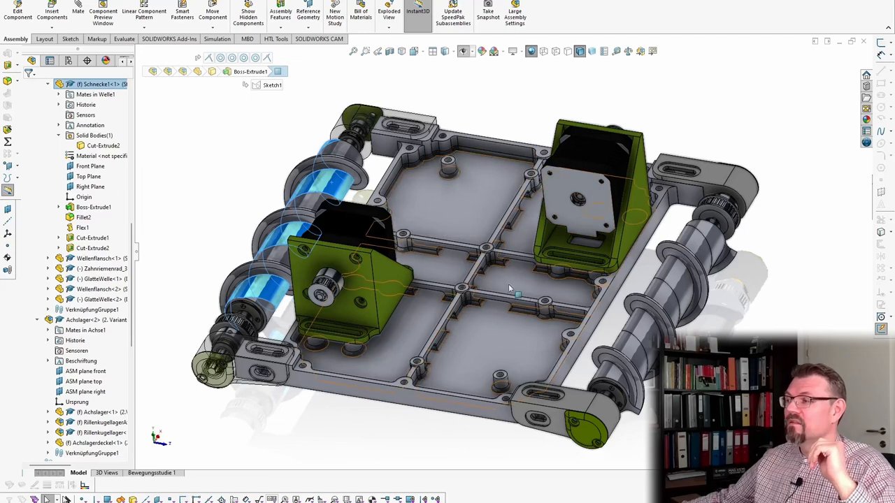
{"action": "mouse_move", "coordinate": [506, 334]}
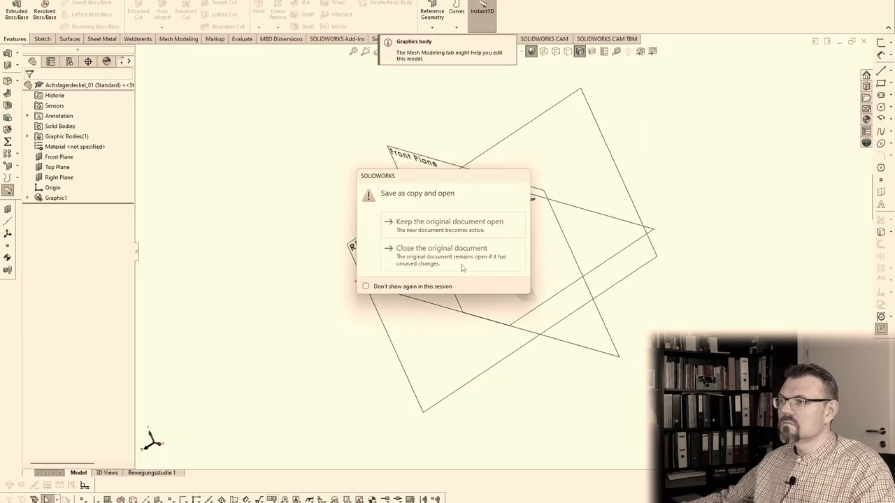
Close the original, then save the axle cap and the axle bearing as binary STL files
{"action": "left_click", "coordinate": [450, 221]}
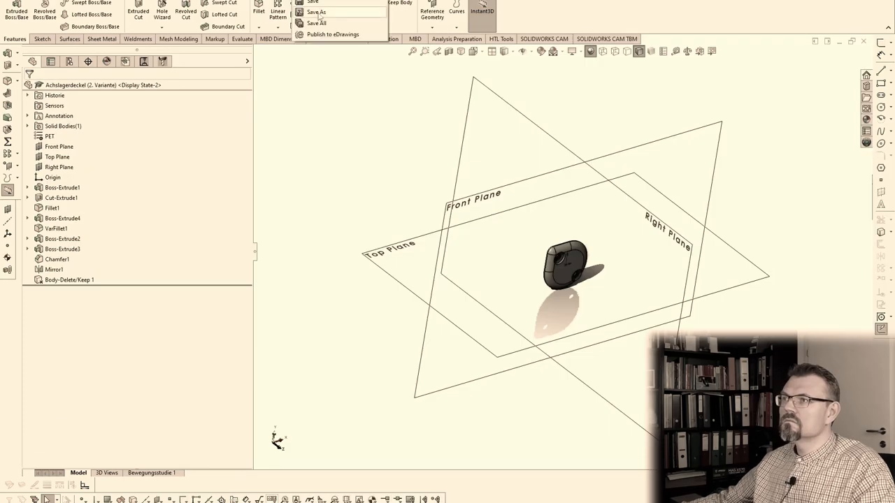
{"action": "left_click", "coordinate": [316, 11]}
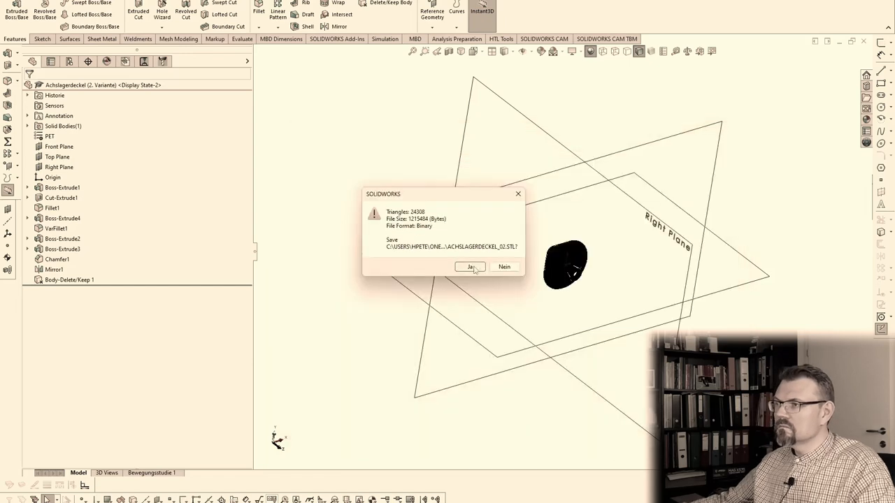
{"action": "left_click", "coordinate": [470, 267]}
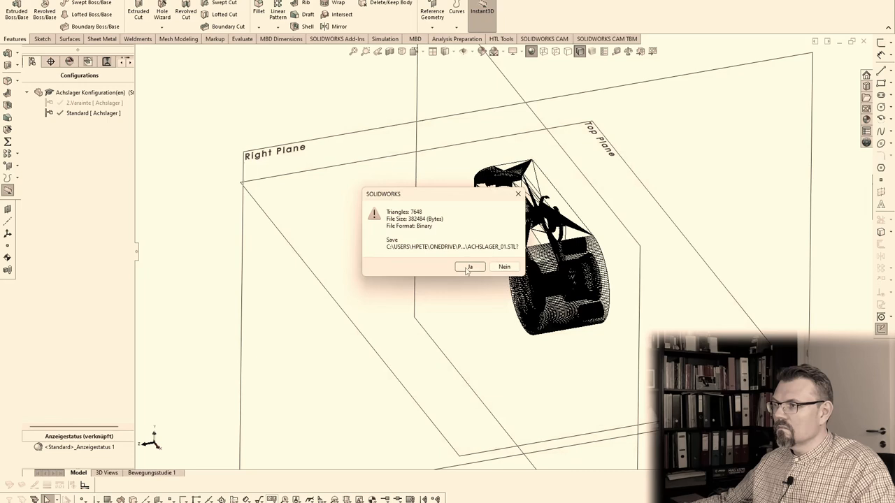
{"action": "left_click", "coordinate": [470, 265]}
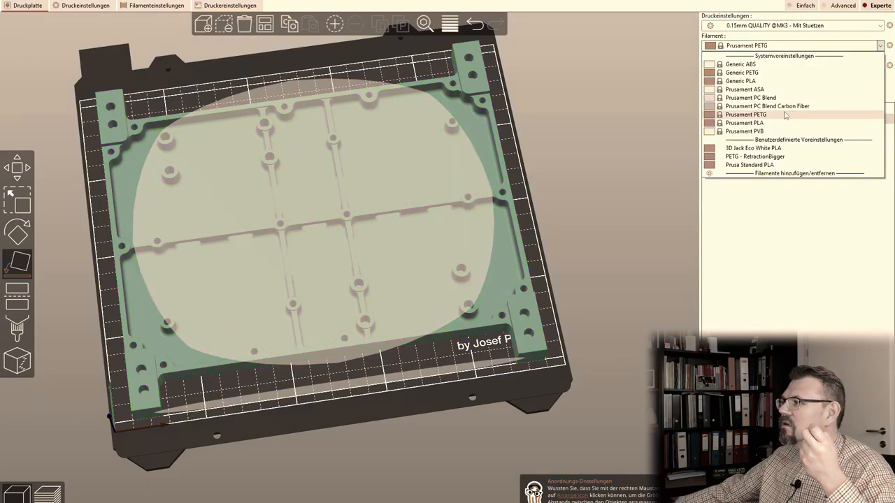
Choose Prusament PETG as the filament and slice the base plate
{"action": "left_click", "coordinate": [745, 115]}
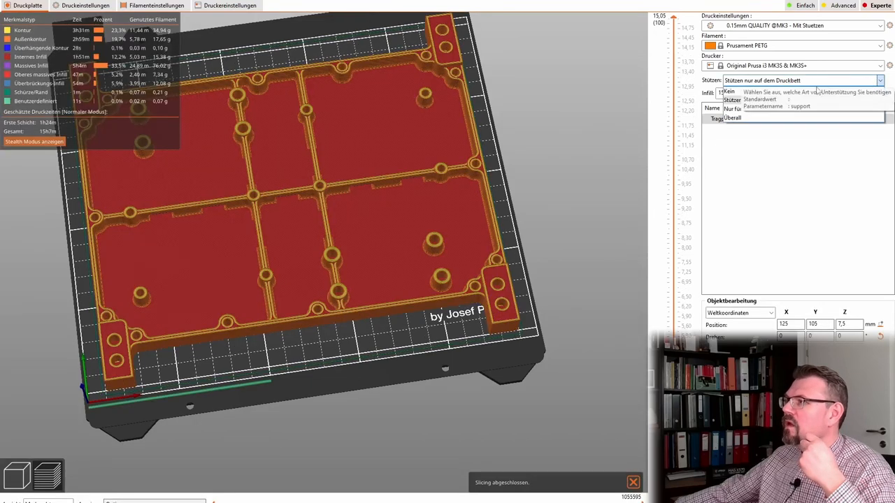
Set supports to Everywhere and export the base plate G-code into the vehicle project folder
{"action": "left_click", "coordinate": [733, 117]}
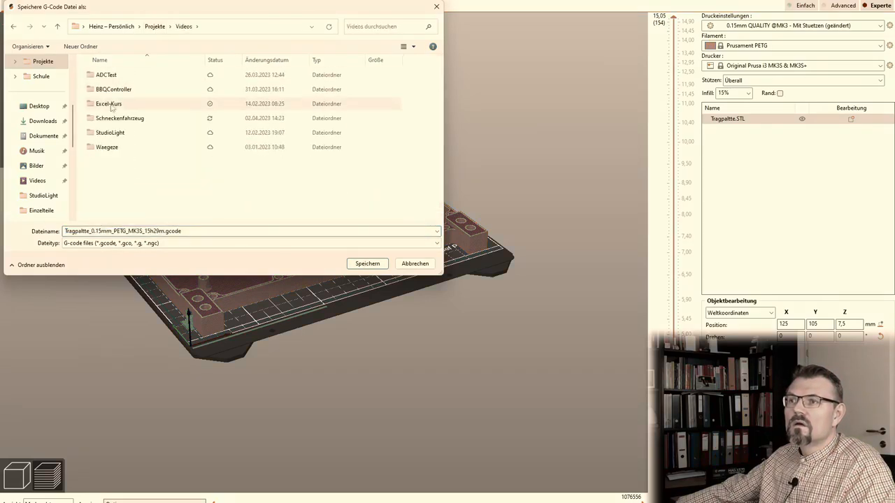
{"action": "double_click", "coordinate": [121, 117]}
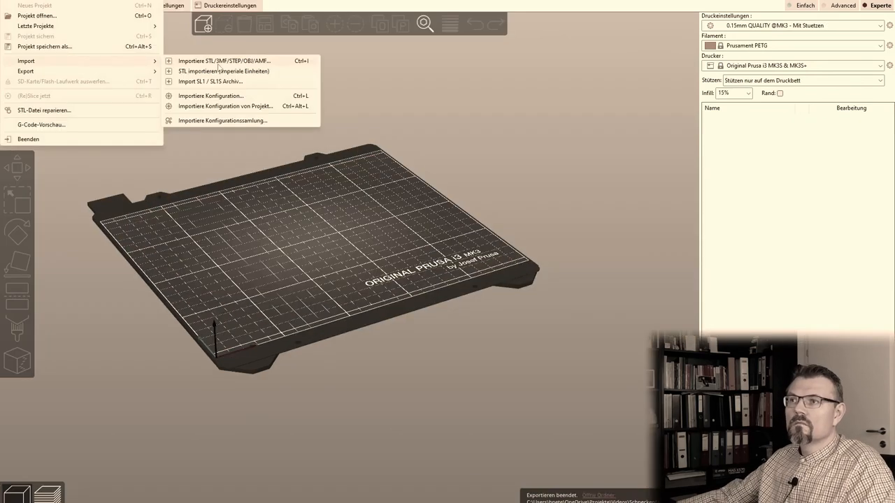
Import the axle cap STLs onto the plate, slice them and export their G-code
{"action": "left_click", "coordinate": [224, 62]}
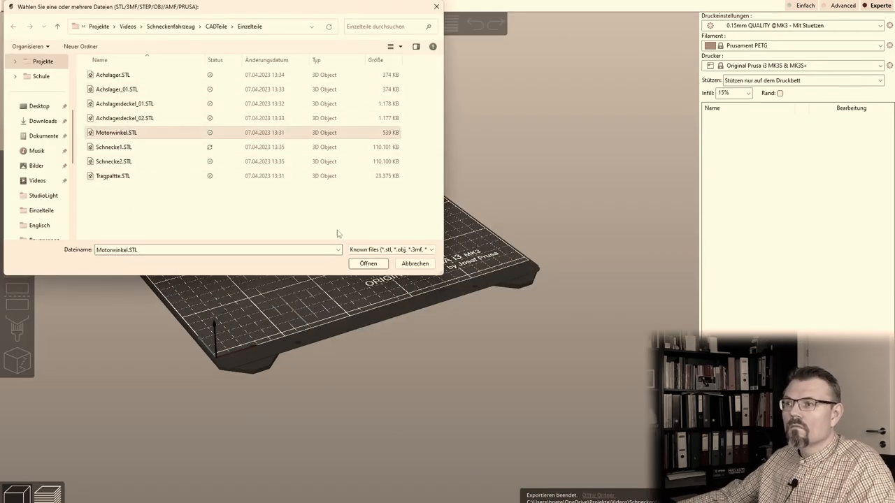
{"action": "left_click", "coordinate": [367, 262]}
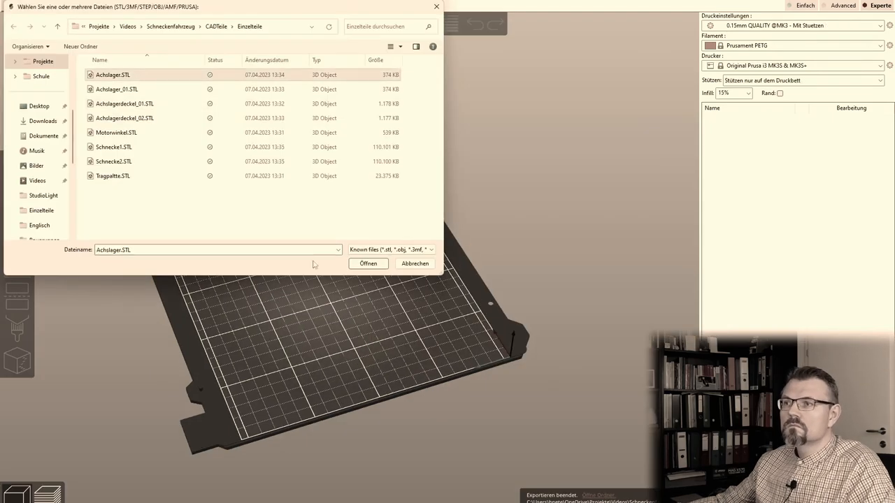
{"action": "left_click", "coordinate": [368, 263]}
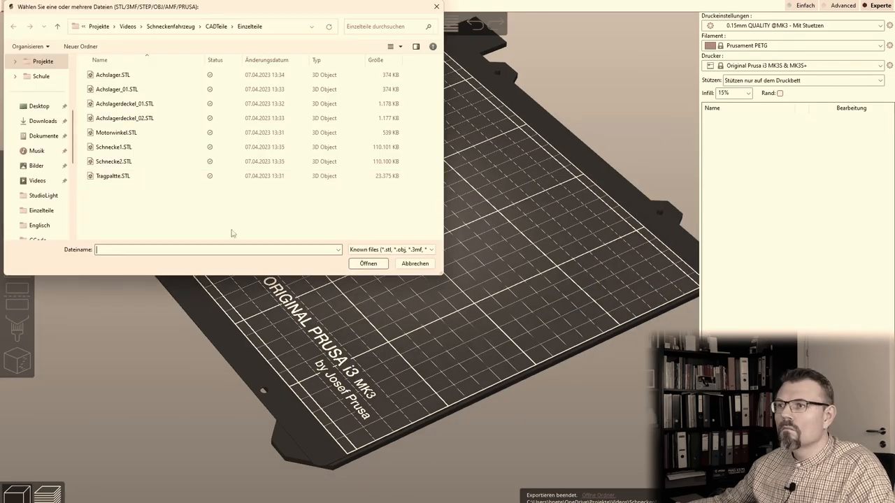
{"action": "left_click", "coordinate": [368, 263]}
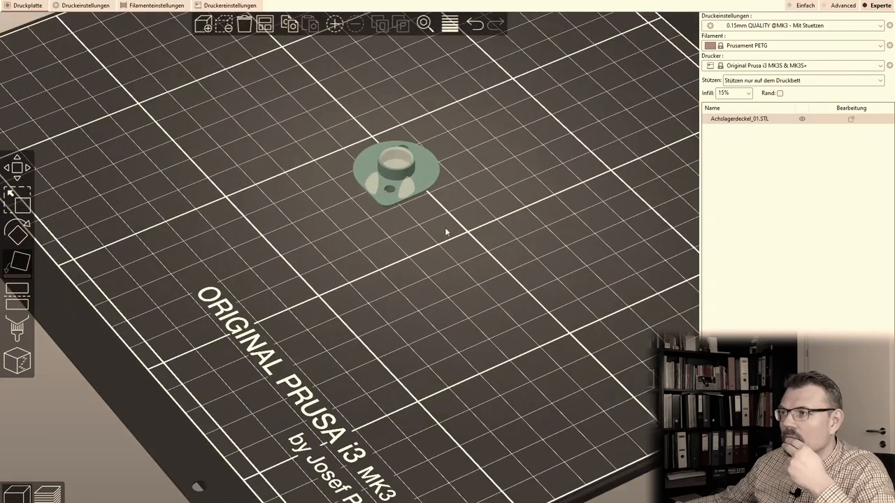
Start a new project without saving and load Schnecke1.STL onto the fresh plate
{"action": "left_click", "coordinate": [28, 5]}
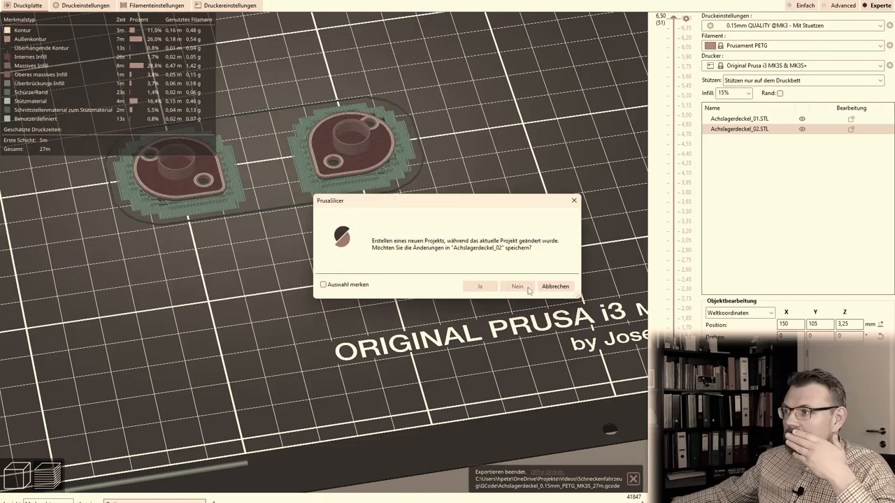
{"action": "left_click", "coordinate": [518, 285]}
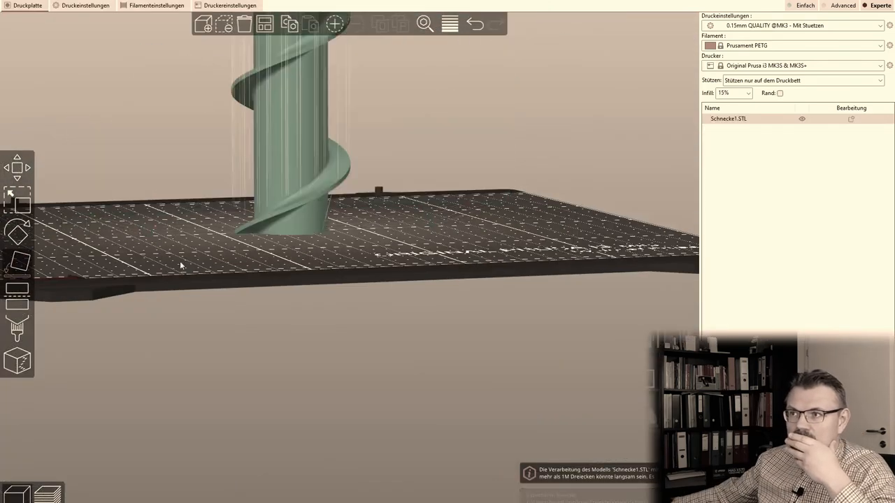
Import Schnecke2.STL, set supports to Everywhere and slice both augers together
{"action": "left_click", "coordinate": [28, 6]}
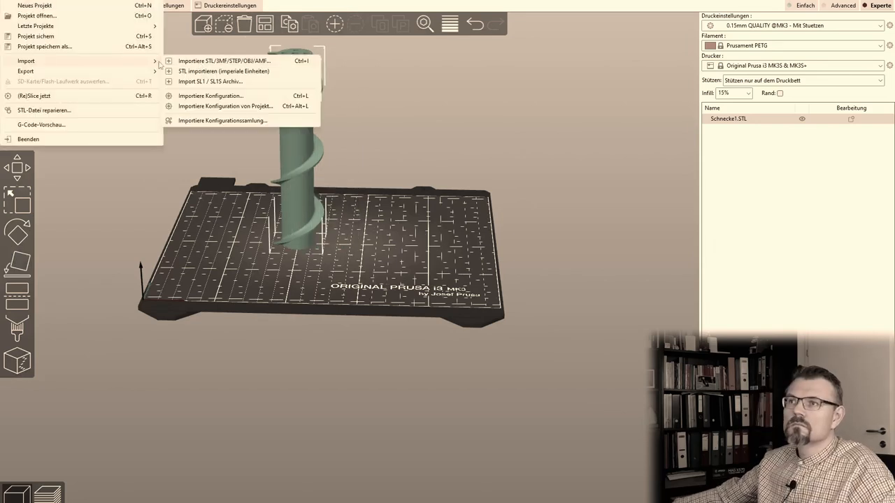
{"action": "left_click", "coordinate": [223, 61]}
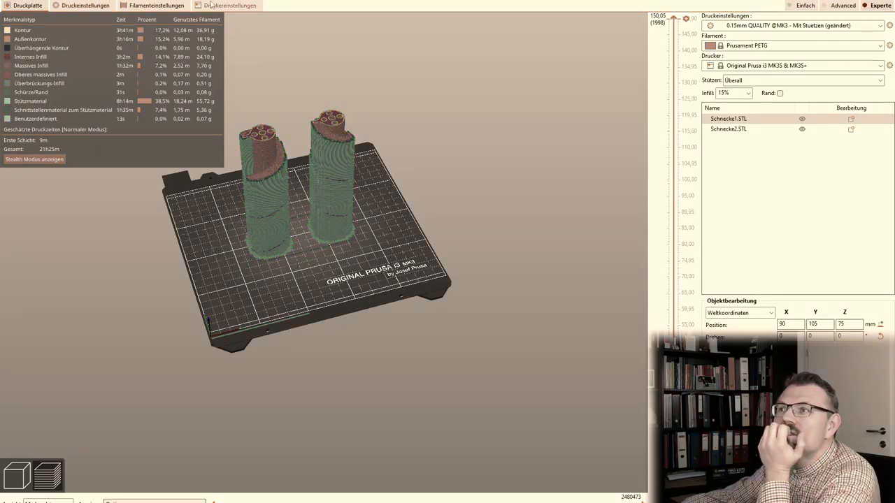
Export the two augers' G-code into the vehicle GCode folder with the suggested name
{"action": "left_click", "coordinate": [229, 6]}
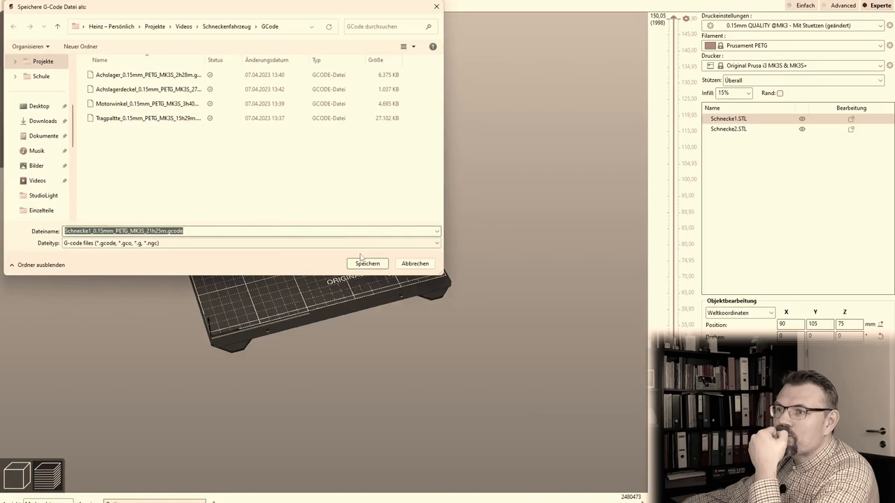
{"action": "left_click", "coordinate": [366, 263]}
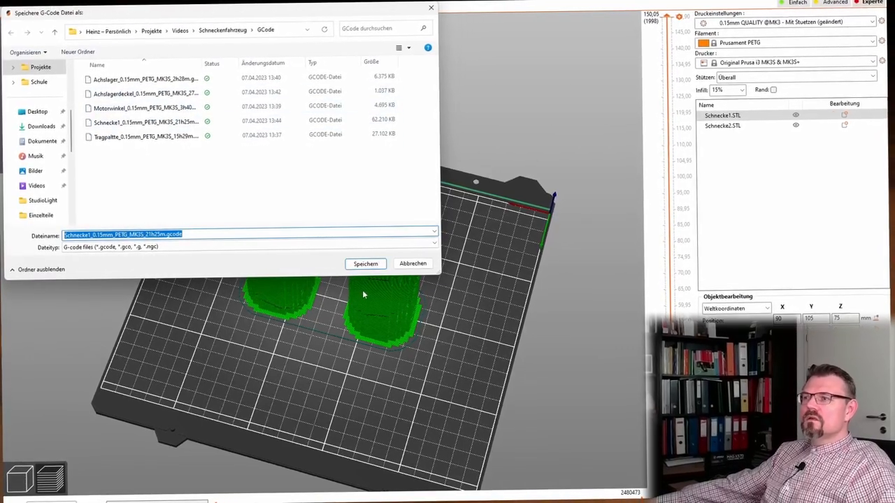
{"action": "left_click", "coordinate": [364, 263]}
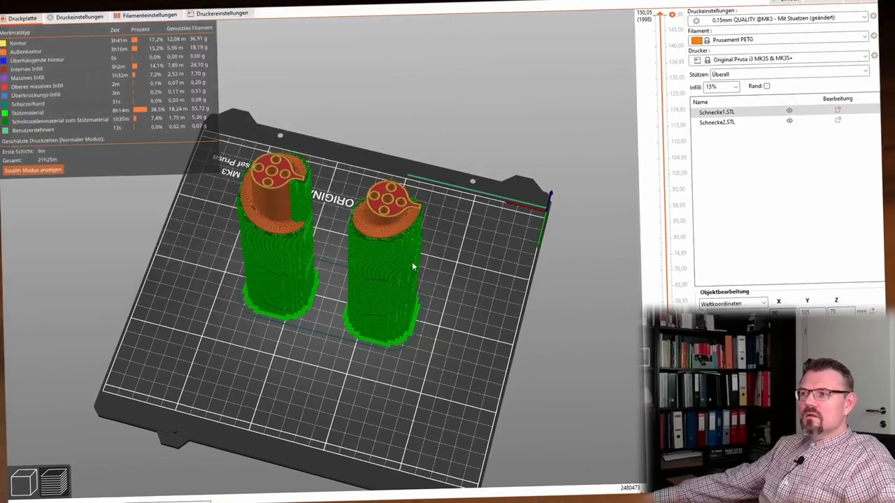